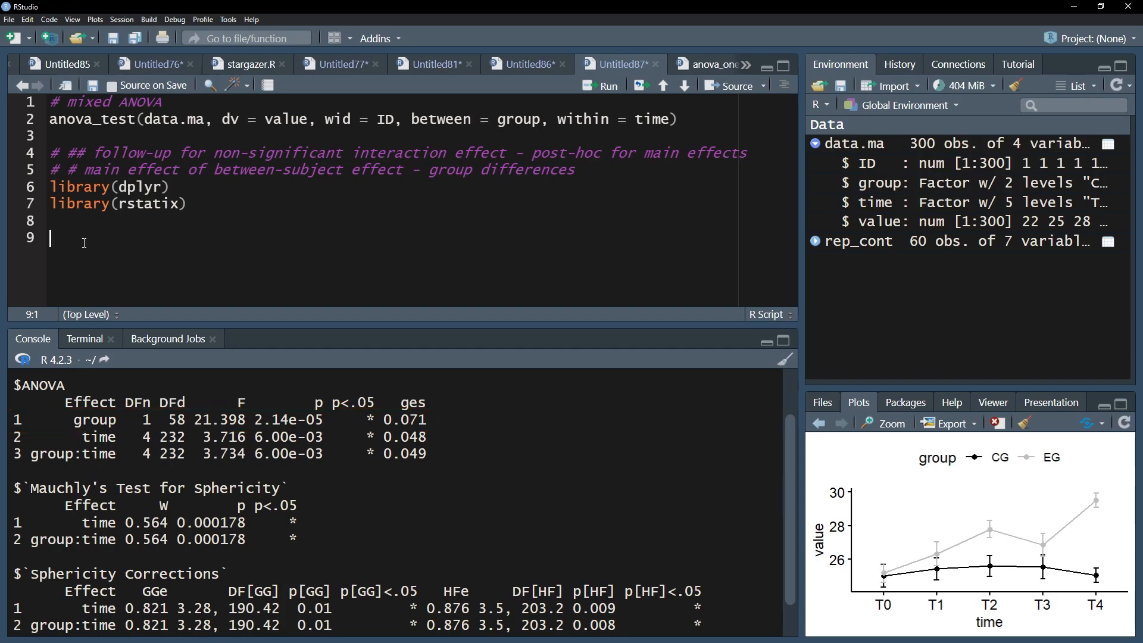
{"action": "type", "text": "d"}
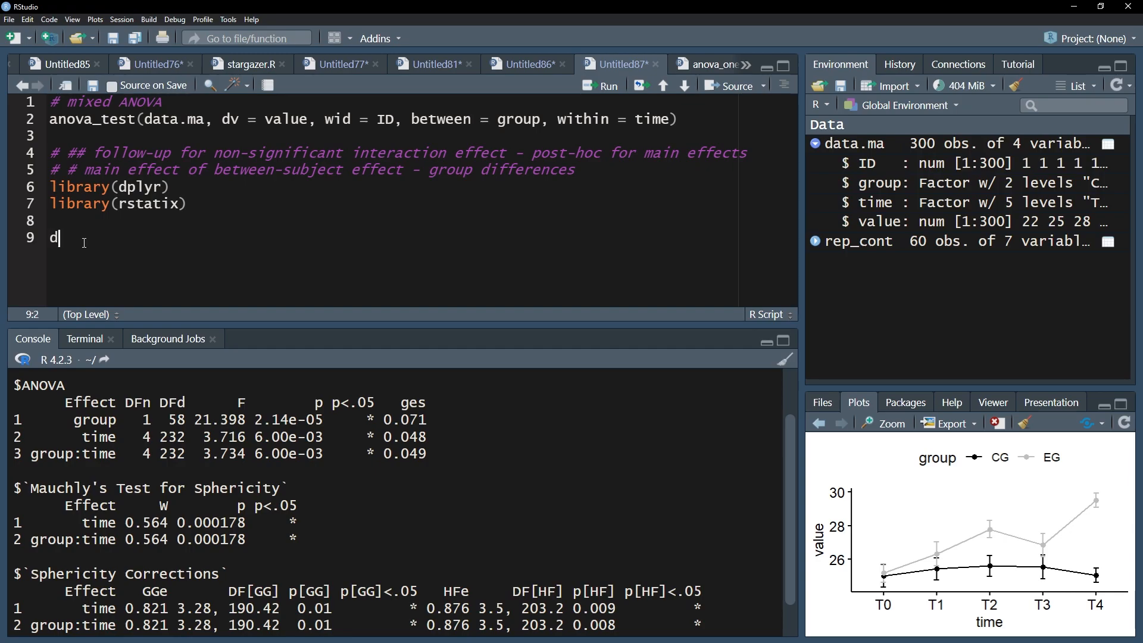
{"action": "type", "text": "ata.ma %>%"}
{"action": "type", "text": "pairwise_t_test(value ~ gro"}
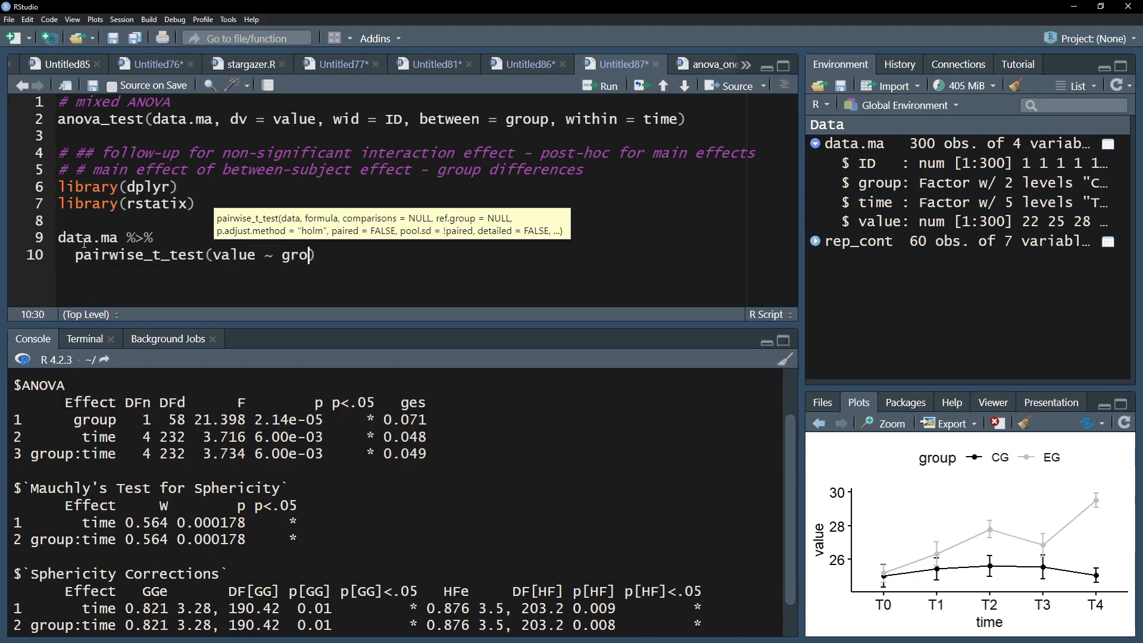
{"action": "type", "text": "up, p.adjust.method = \"bonferroni"}
{"action": "type", "text": "data.ma %>%"}
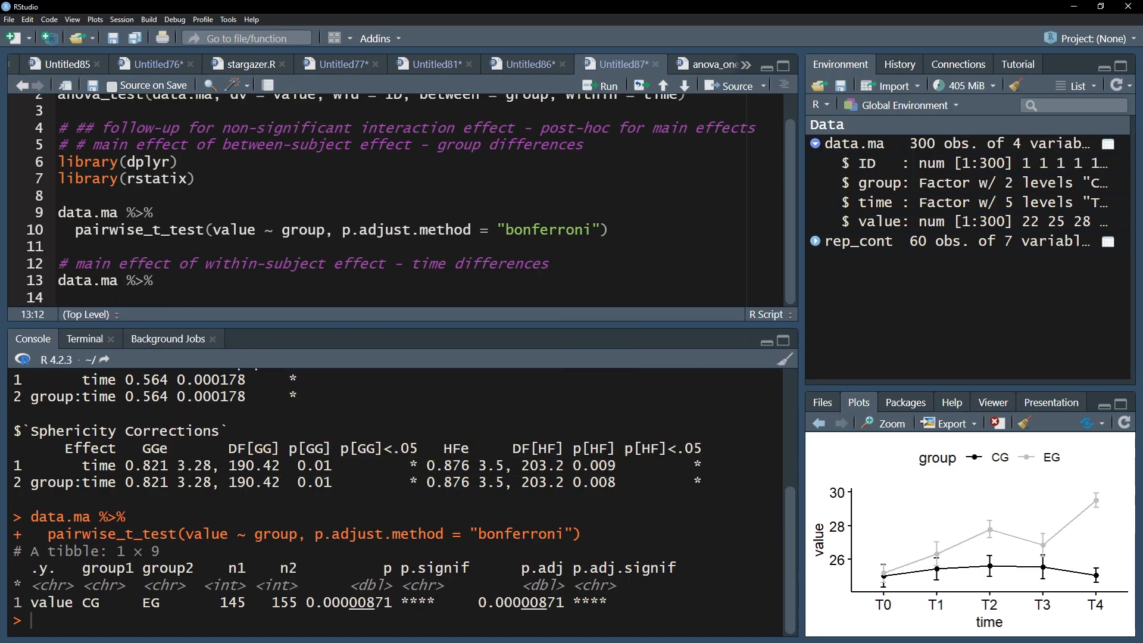
{"action": "type", "text": "pairwise_t_test(value ~"}
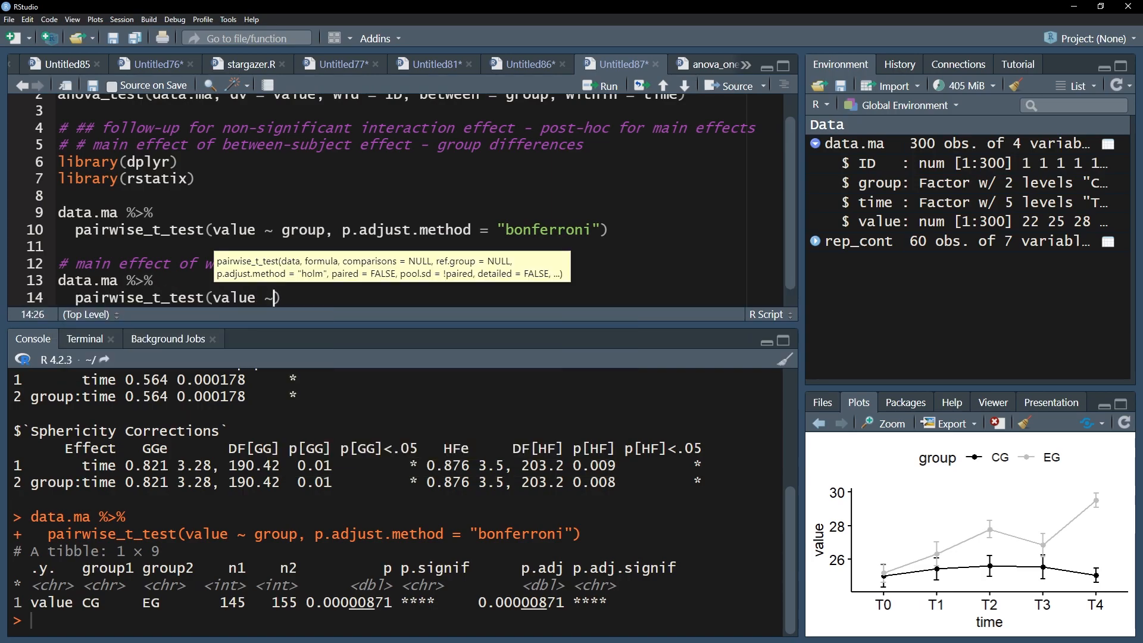
{"action": "type", "text": "time, paired"}
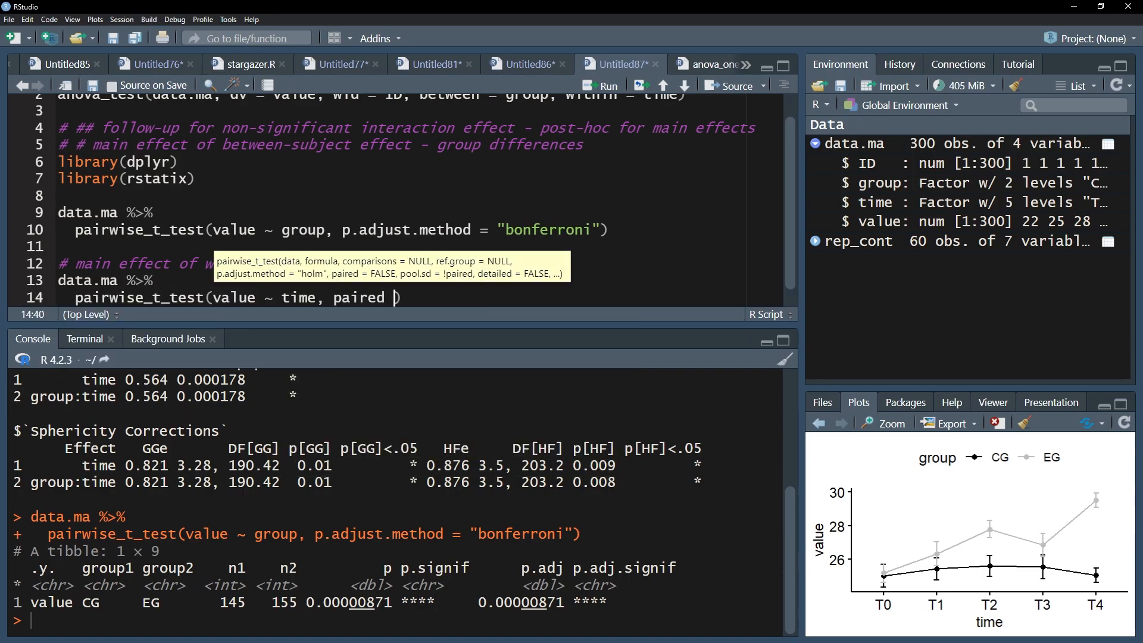
{"action": "type", "text": "= TRUE,"}
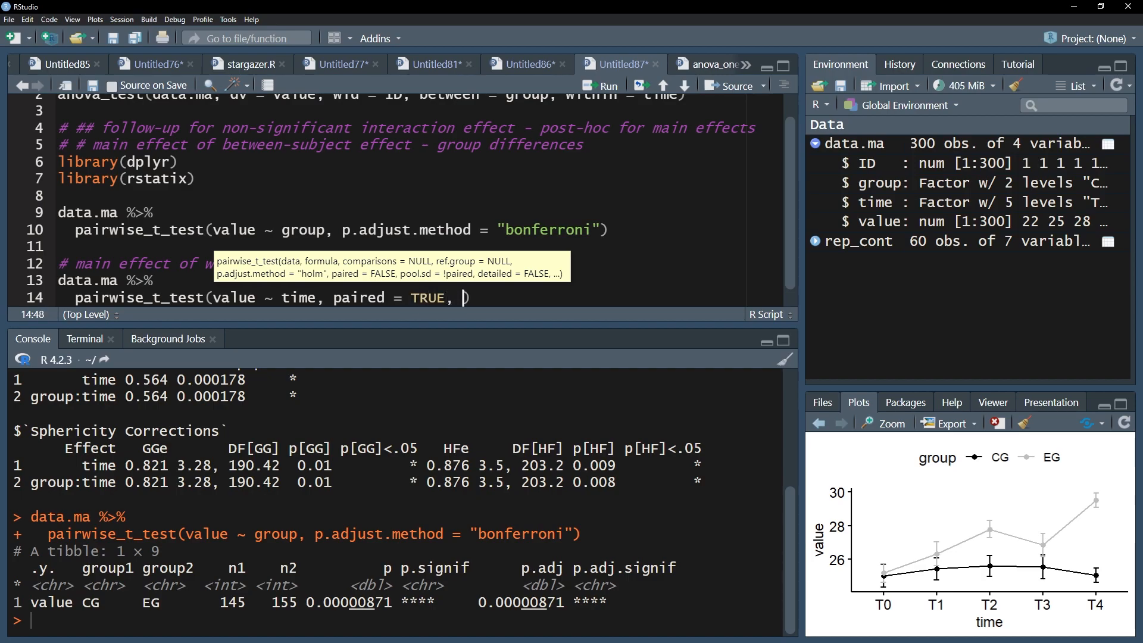
{"action": "type", "text": "p.adjust.method ="}
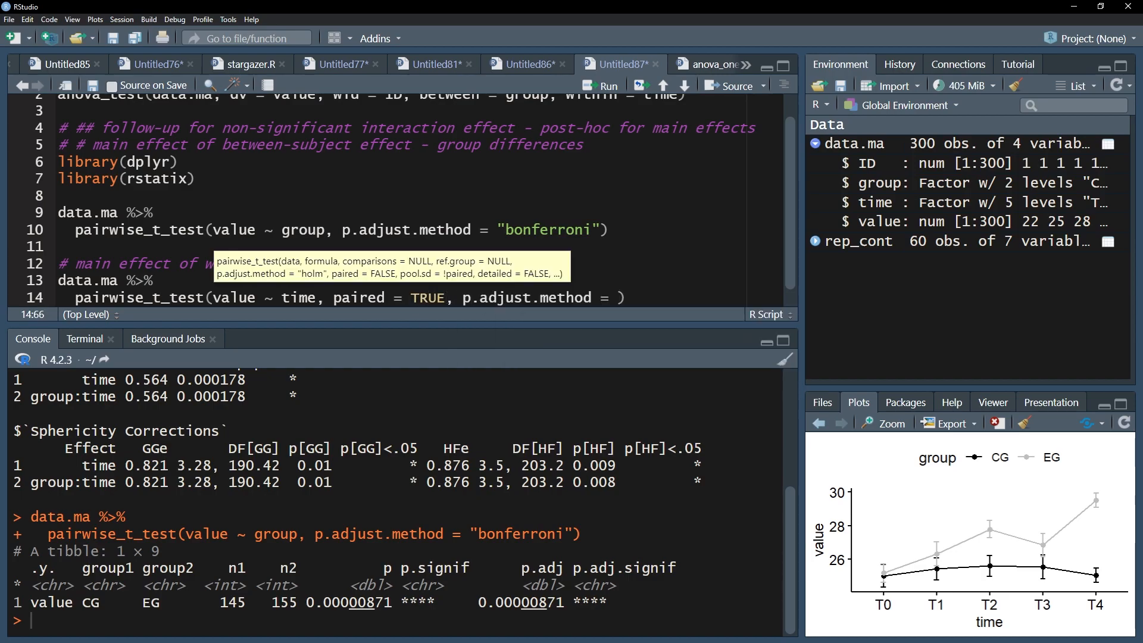